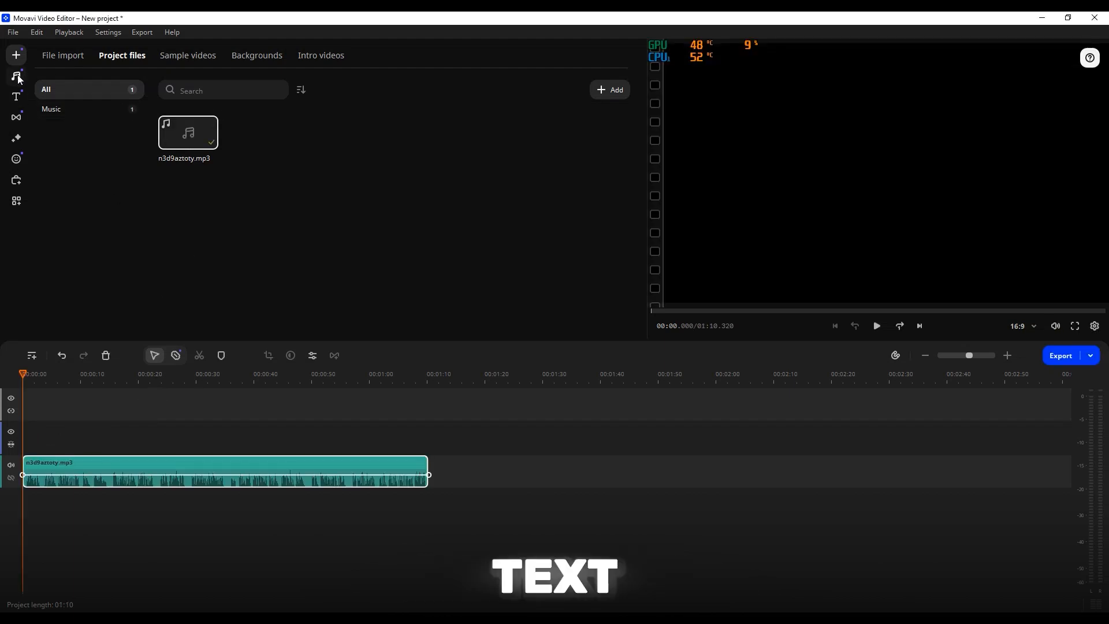
Step: Show the transitions library in place of the project files list
{"action": "left_click", "coordinate": [15, 118]}
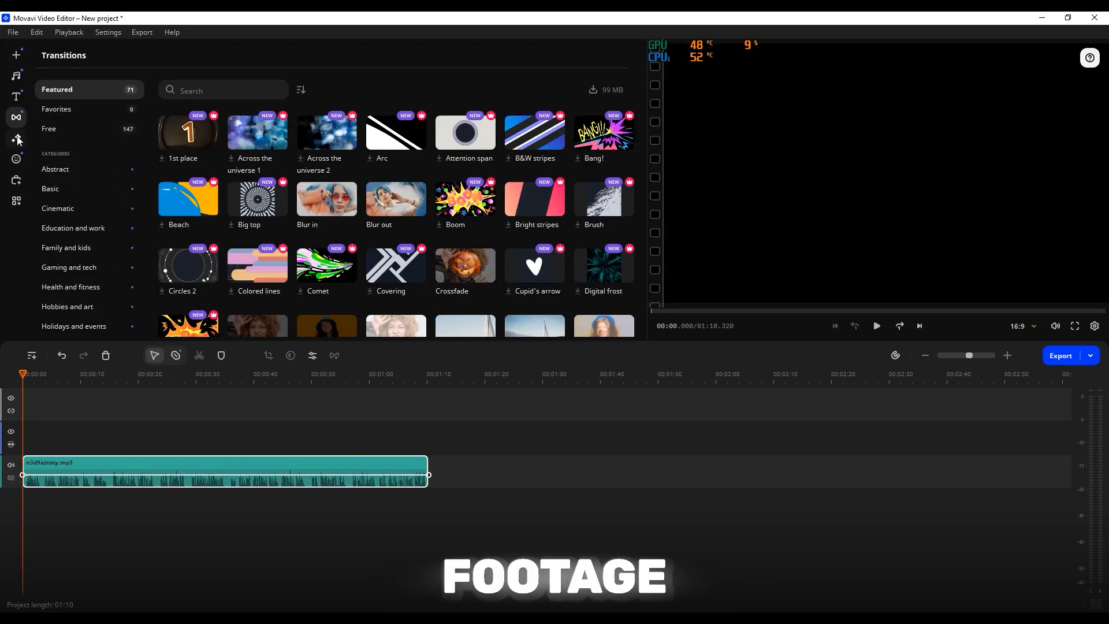
{"action": "left_click", "coordinate": [1061, 355]}
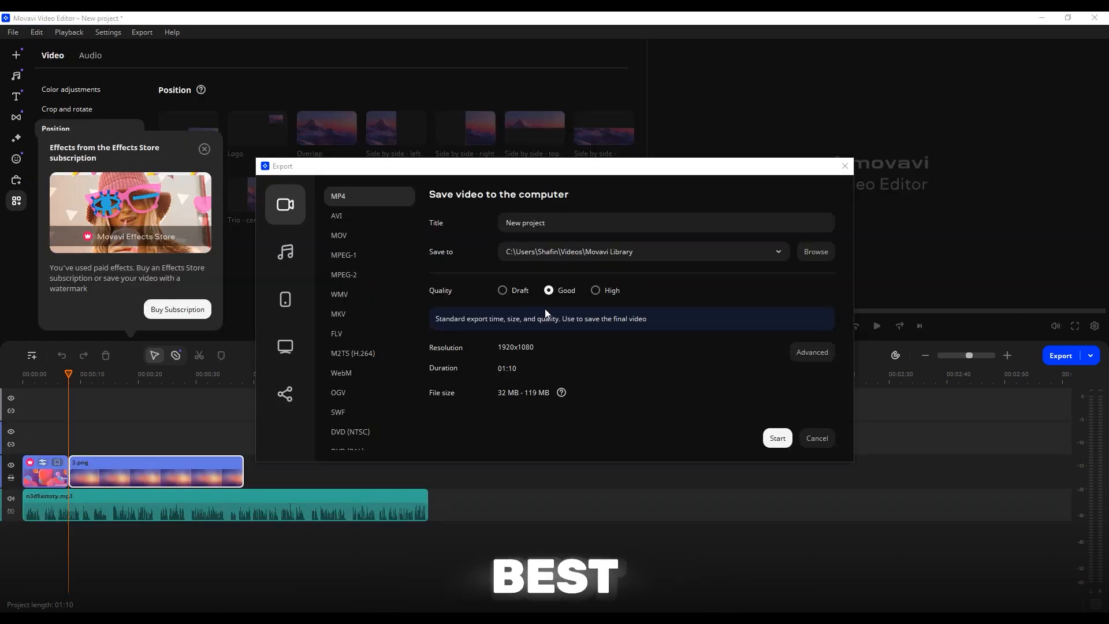
Step: Try Draft quality (1280x720) and the MPEG-1 format in the export settings
{"action": "left_click", "coordinate": [502, 290]}
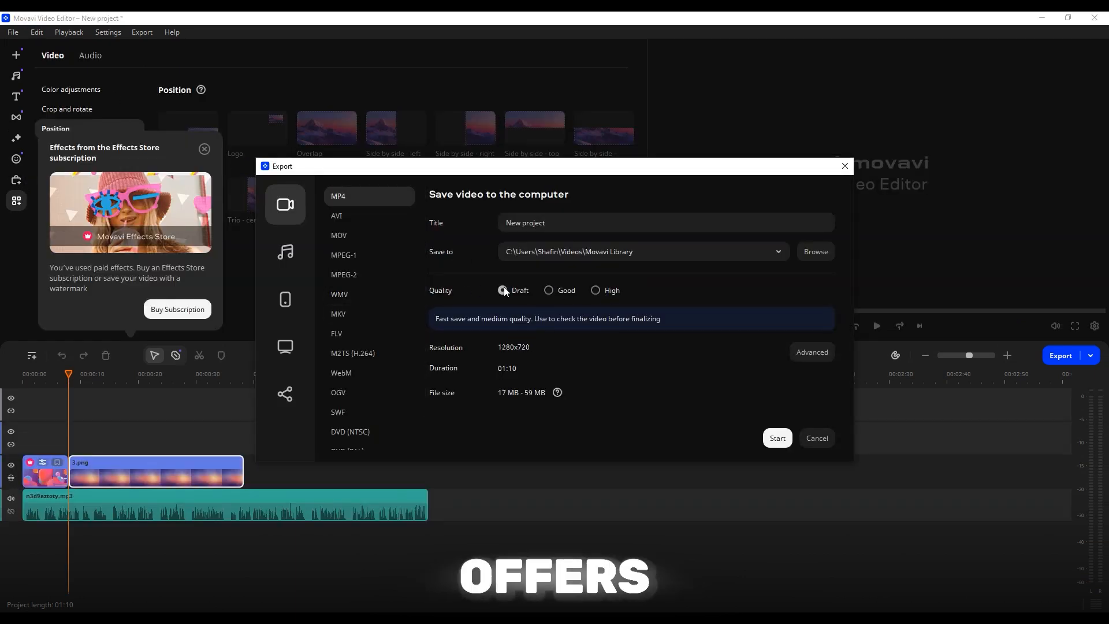
{"action": "left_click", "coordinate": [502, 290]}
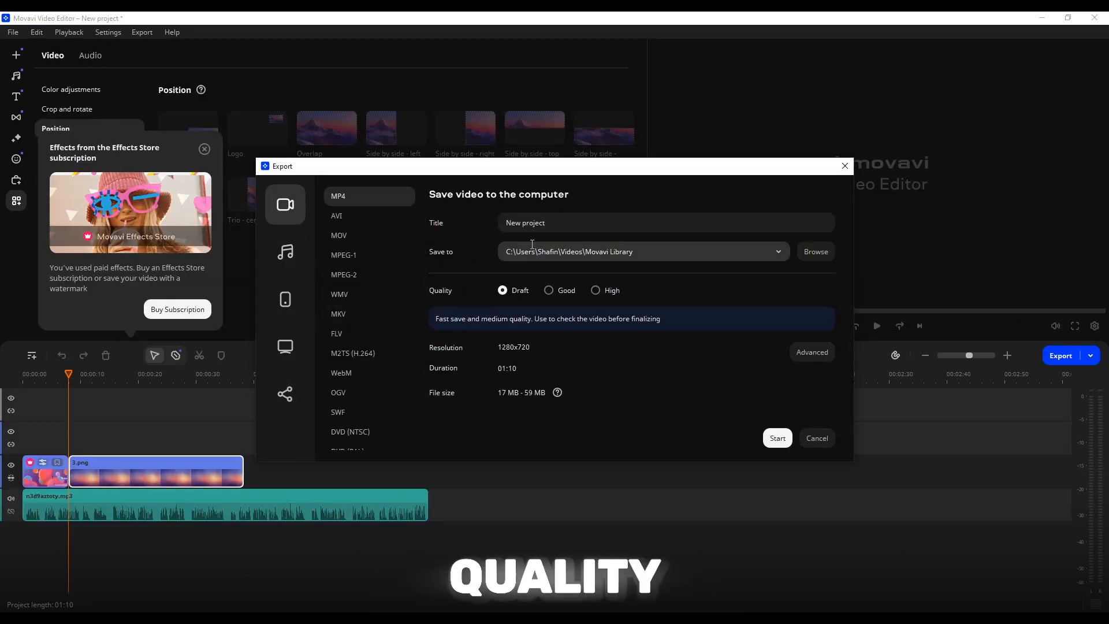
{"action": "left_click", "coordinate": [344, 254]}
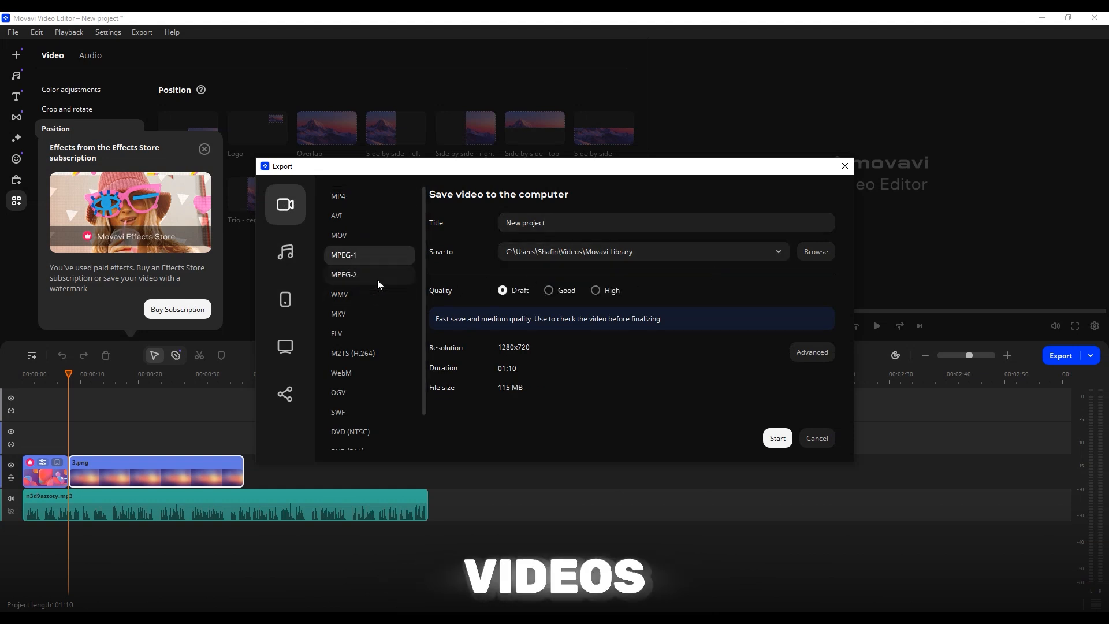
{"action": "left_click", "coordinate": [777, 437]}
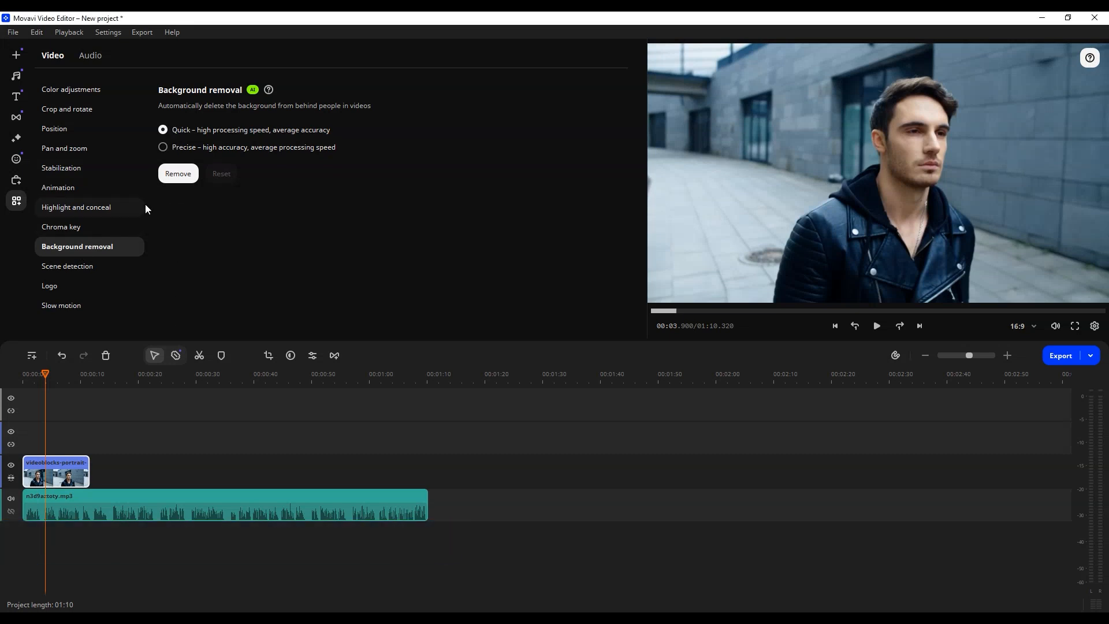
Step: Remove the portrait clip's background in Quick mode and preview the result
{"action": "left_click", "coordinate": [178, 173]}
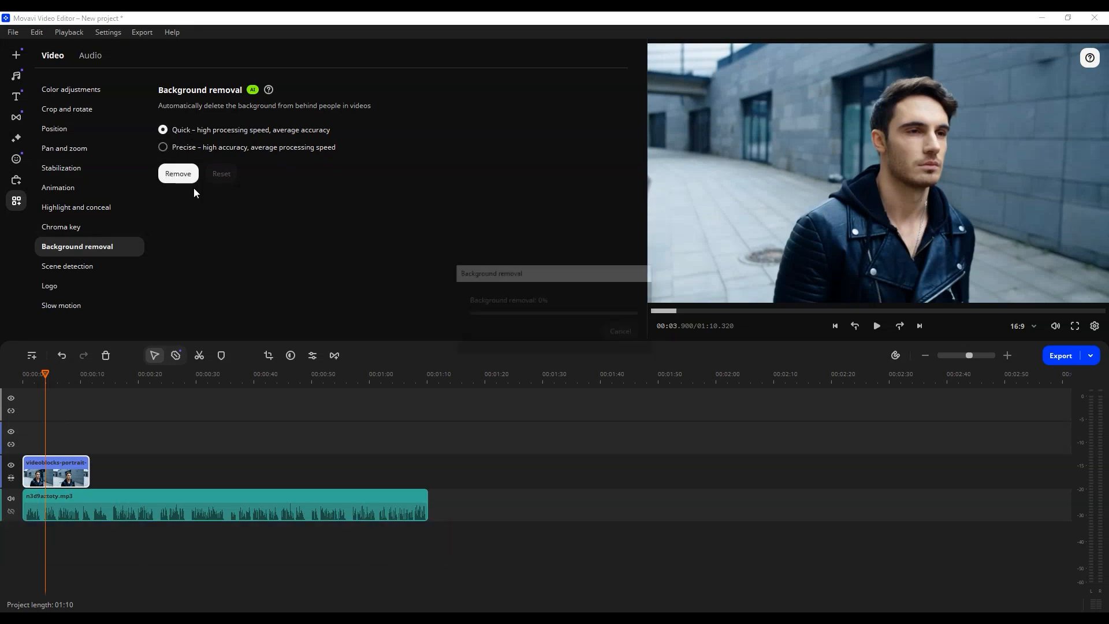
{"action": "left_click", "coordinate": [178, 173]}
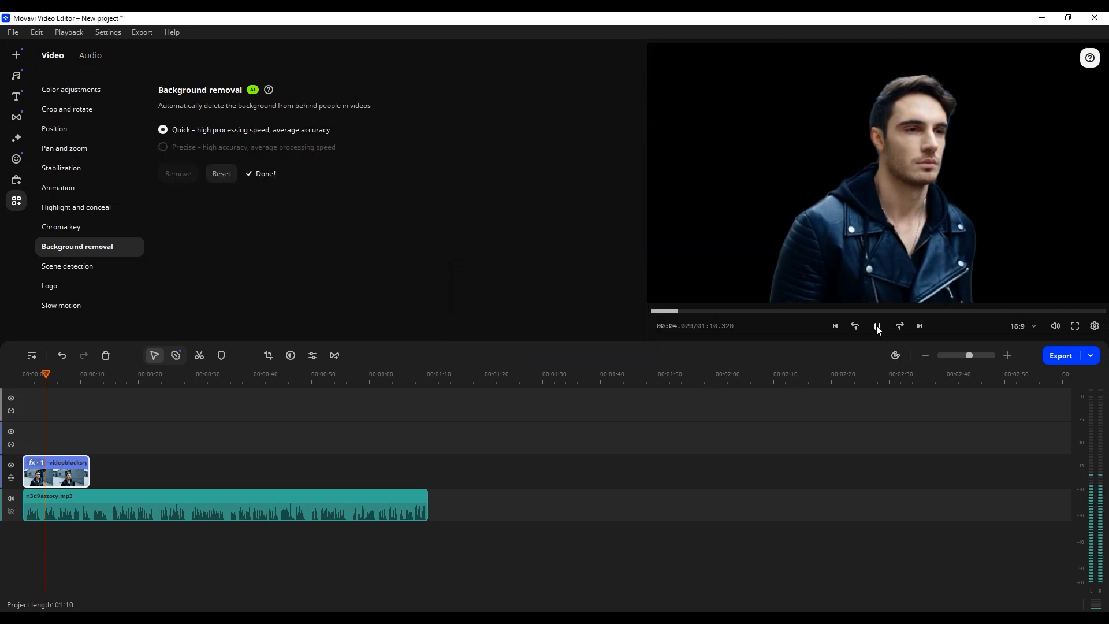
{"action": "left_click", "coordinate": [877, 326]}
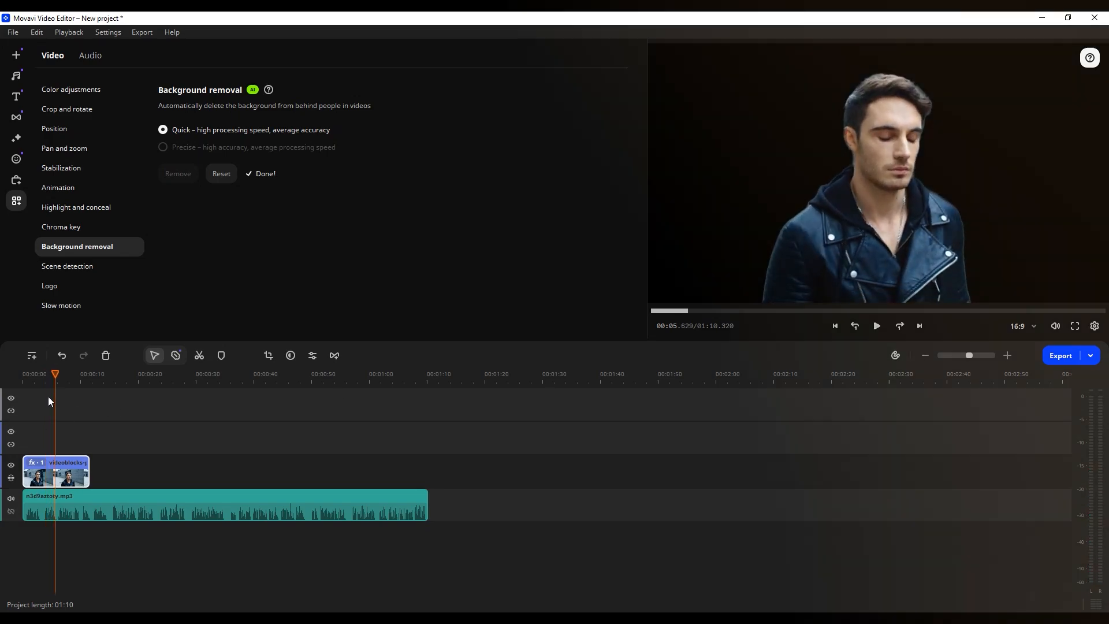
{"action": "left_click", "coordinate": [90, 55]}
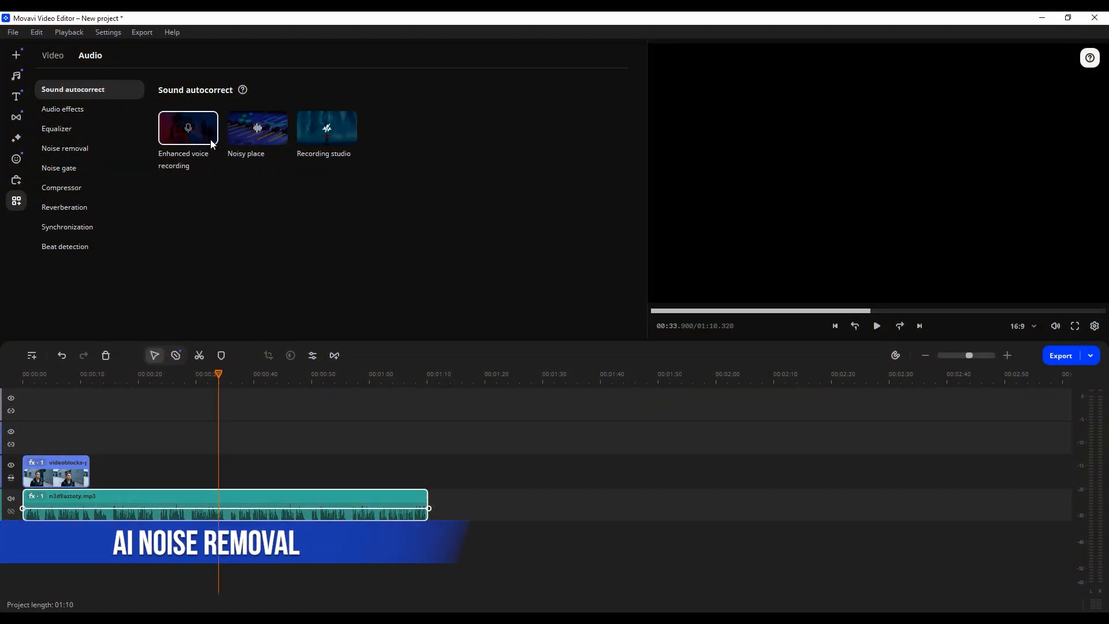
Step: Apply Artificial intelligence noise removal to the music clip
{"action": "left_click", "coordinate": [65, 148]}
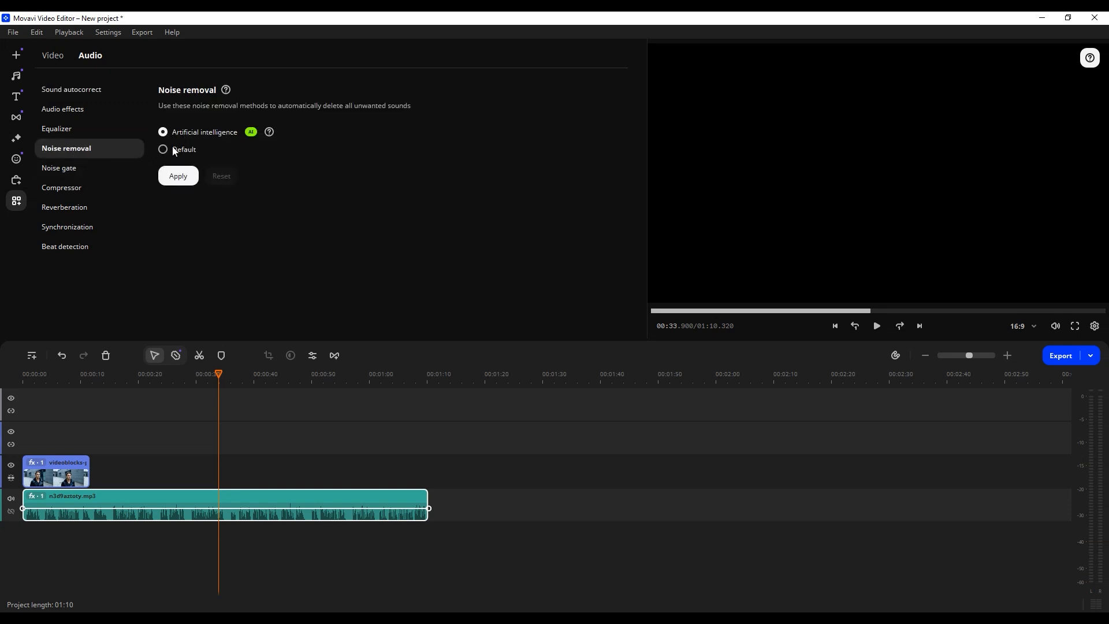
{"action": "mouse_move", "coordinate": [177, 132]}
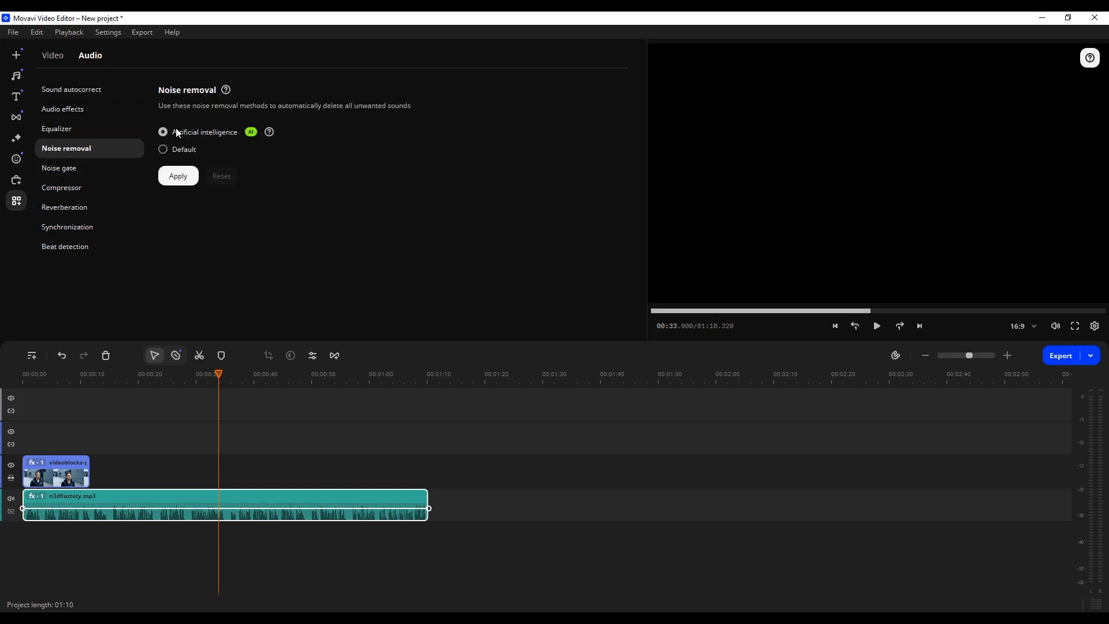
{"action": "left_click", "coordinate": [178, 175]}
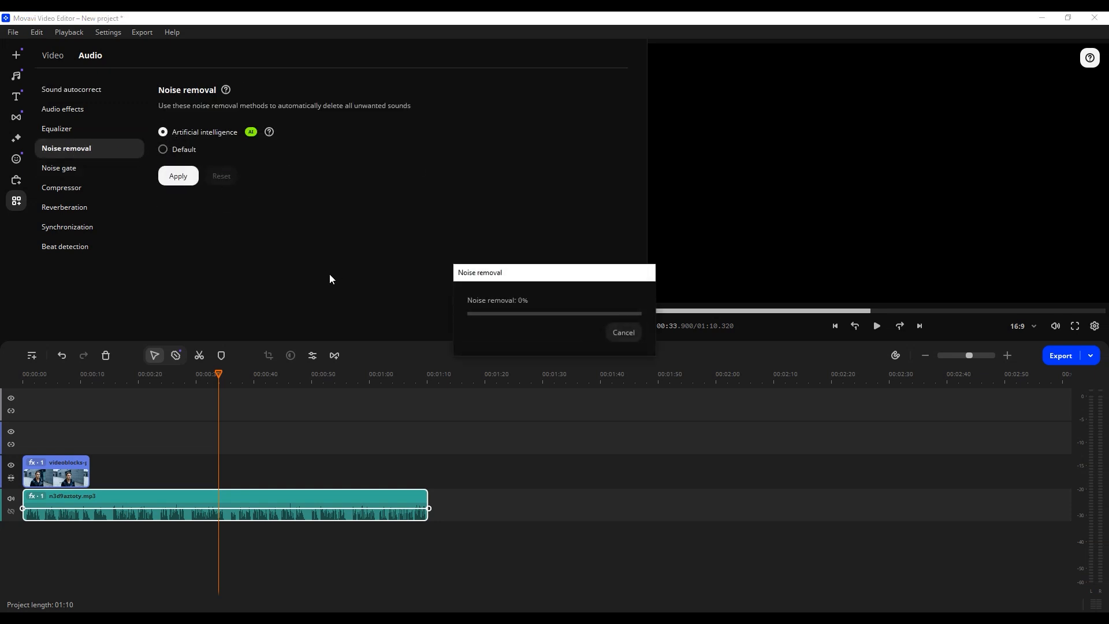
{"action": "mouse_move", "coordinate": [526, 349]}
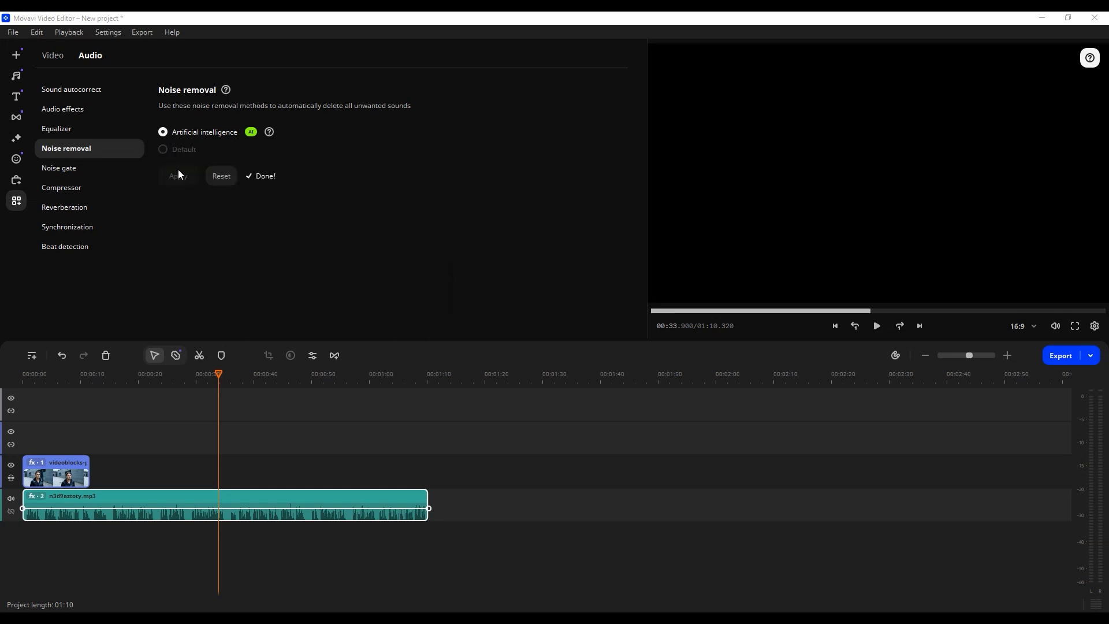
{"action": "left_click", "coordinate": [16, 138]}
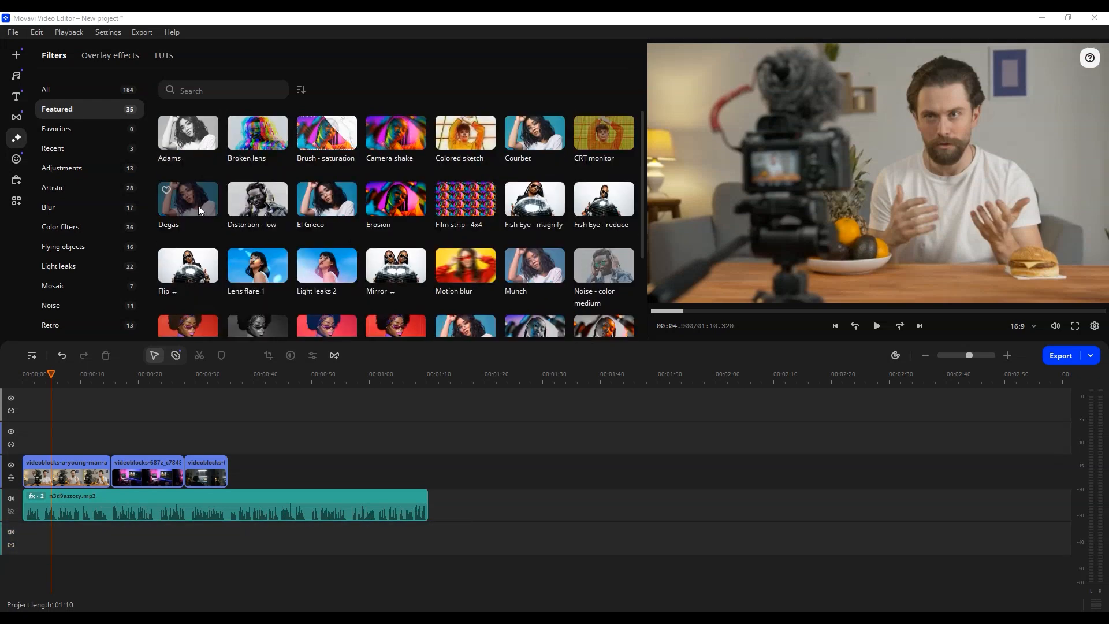
Step: Add Degas and two more filters to the first video clip
{"action": "left_click", "coordinate": [187, 199]}
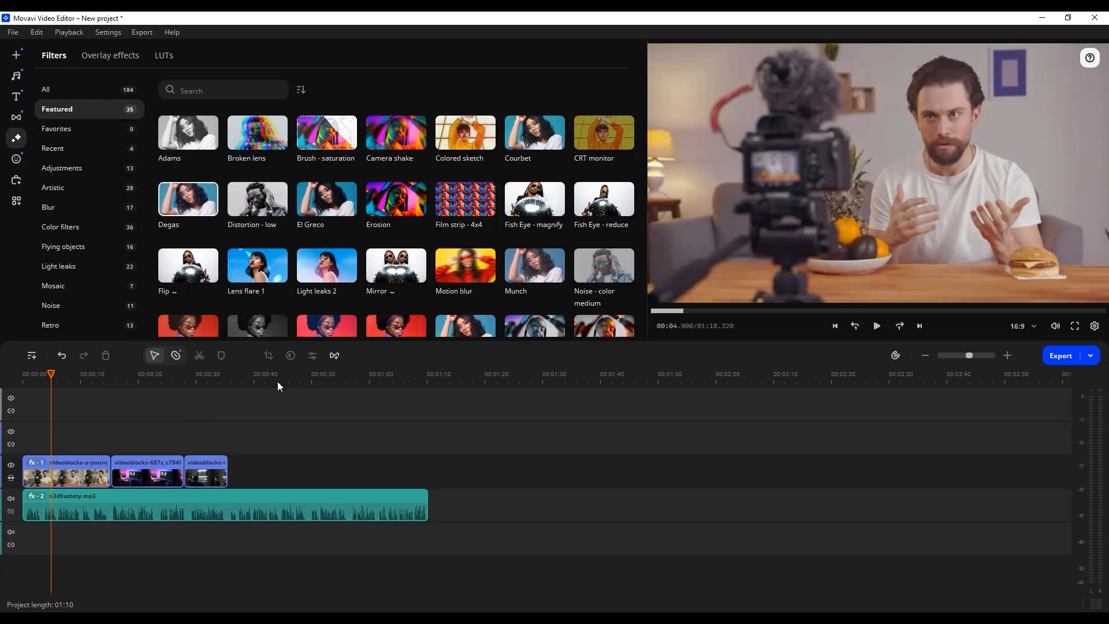
{"action": "left_click", "coordinate": [395, 198]}
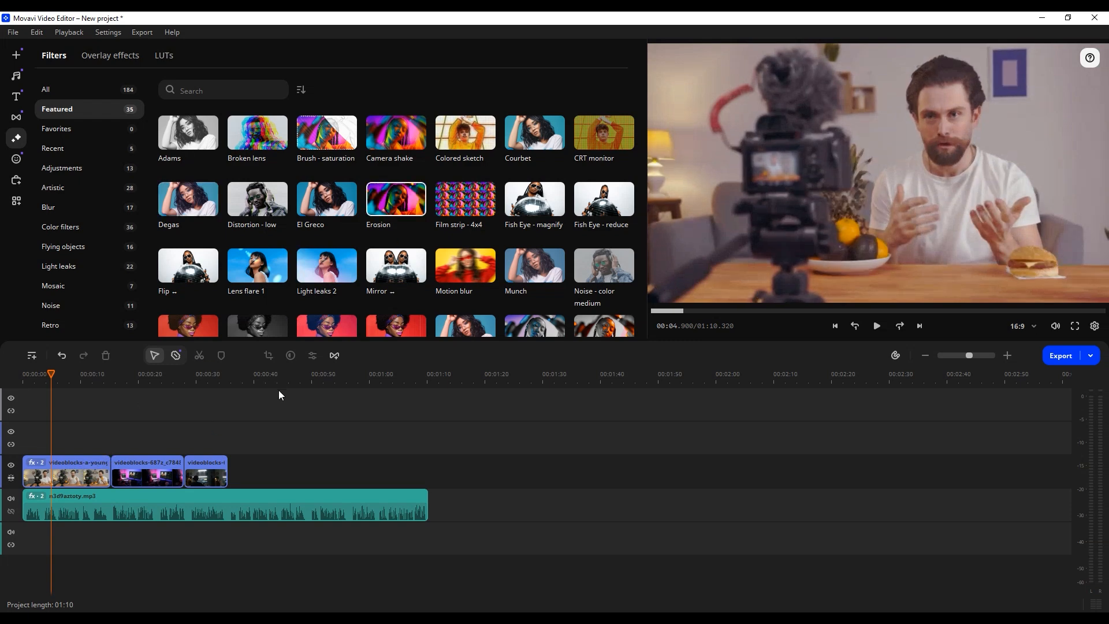
{"action": "scroll", "scroll_direction": "down", "scroll_amount": 3}
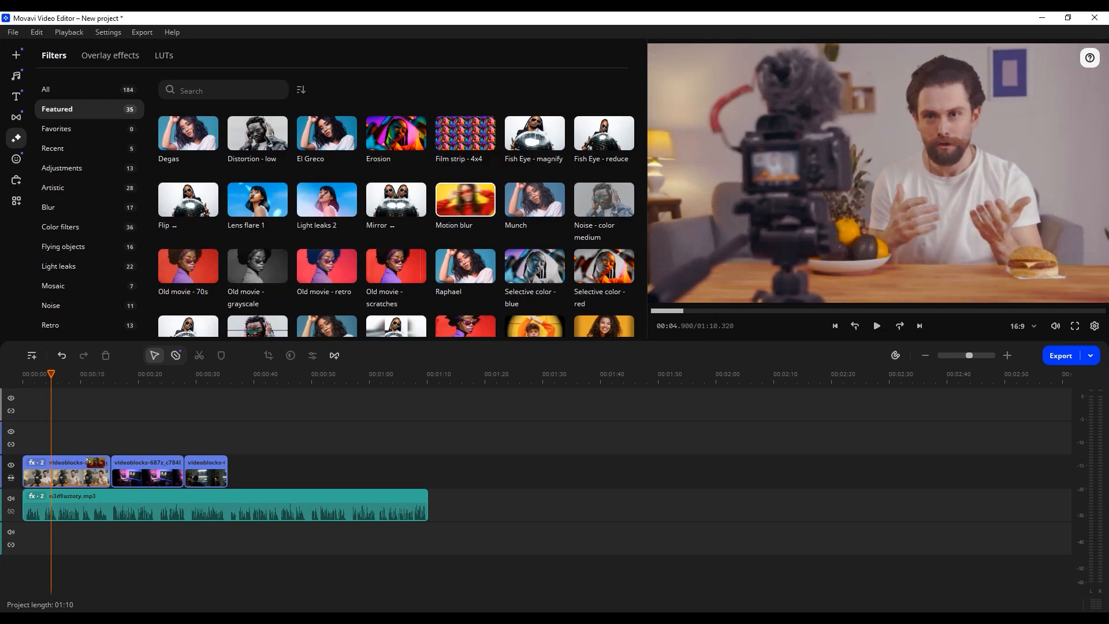
{"action": "left_click", "coordinate": [56, 373]}
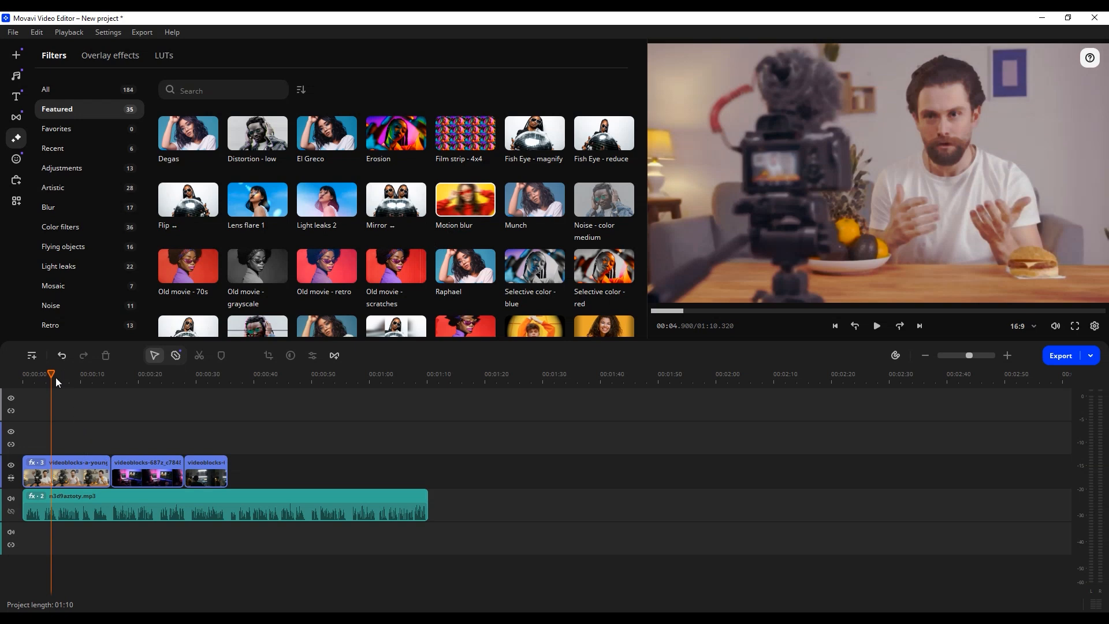